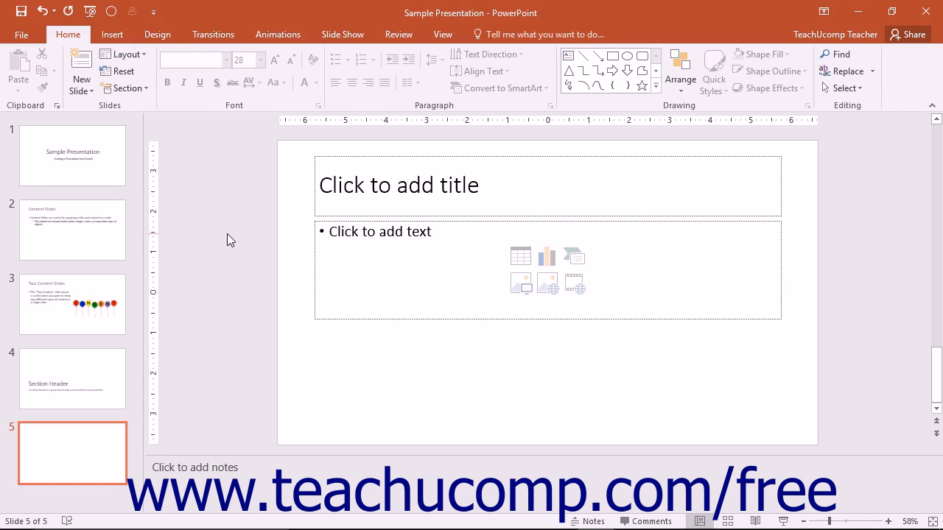
mouse_move(337, 222)
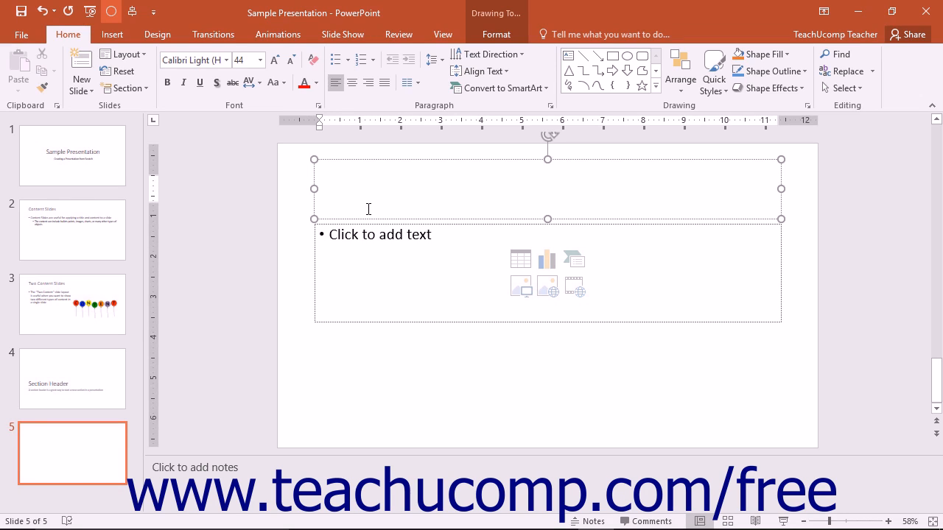
left_click(368, 189)
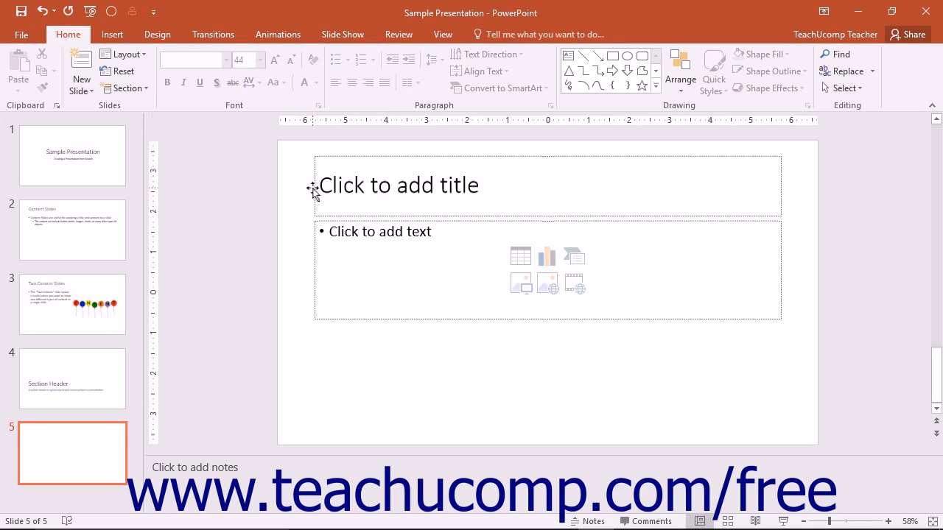
left_click(398, 186)
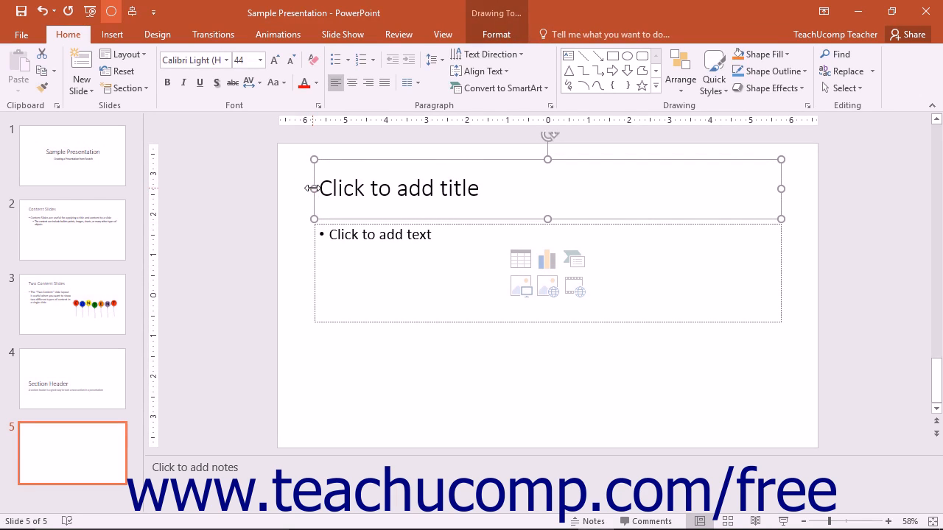
mouse_move(313, 202)
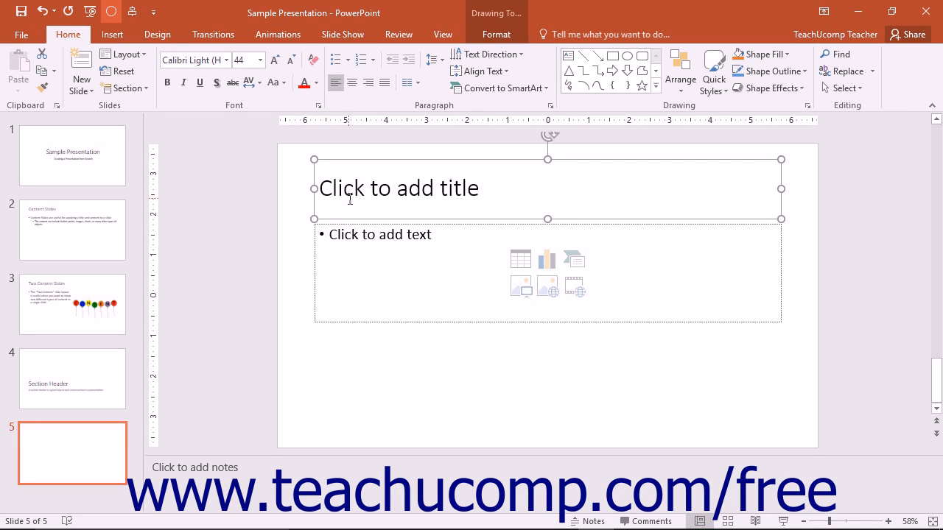
left_click(398, 188)
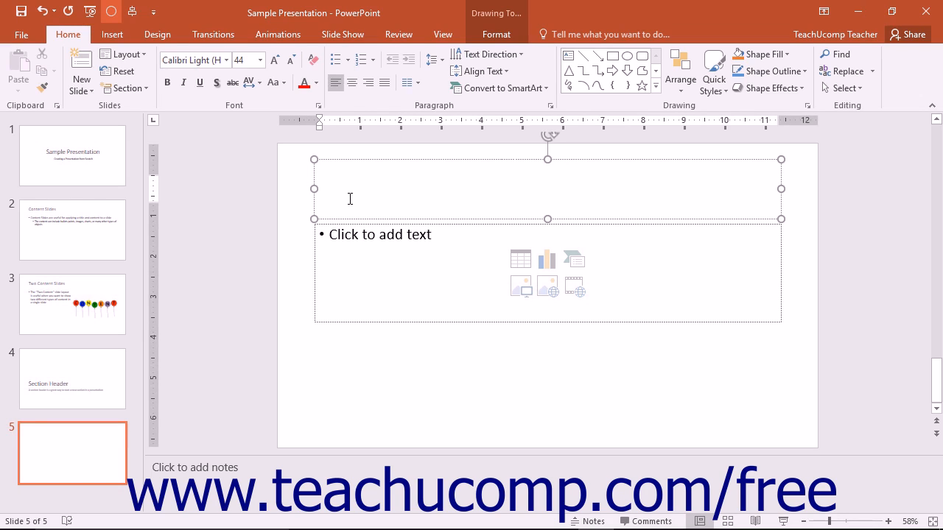
mouse_move(352, 159)
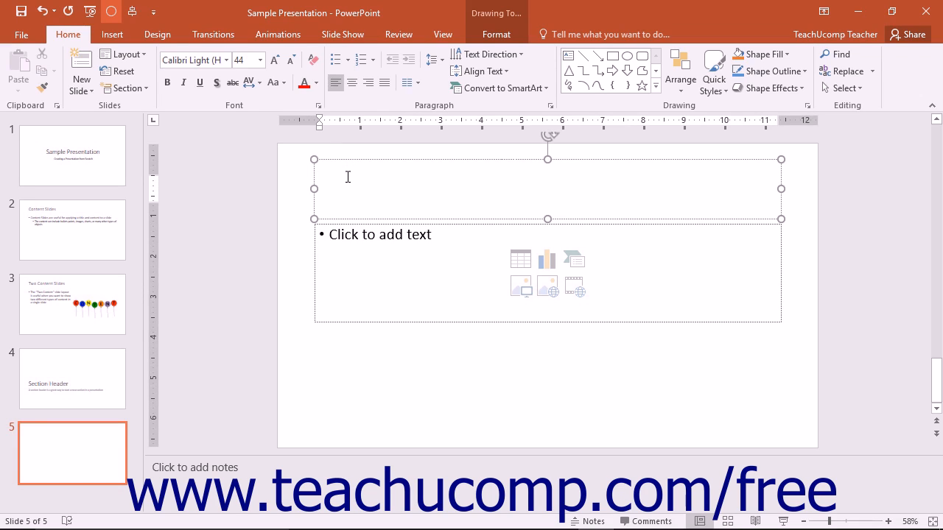
Step: Type 'About Placeholders' as the slide 5 title
type("About P")
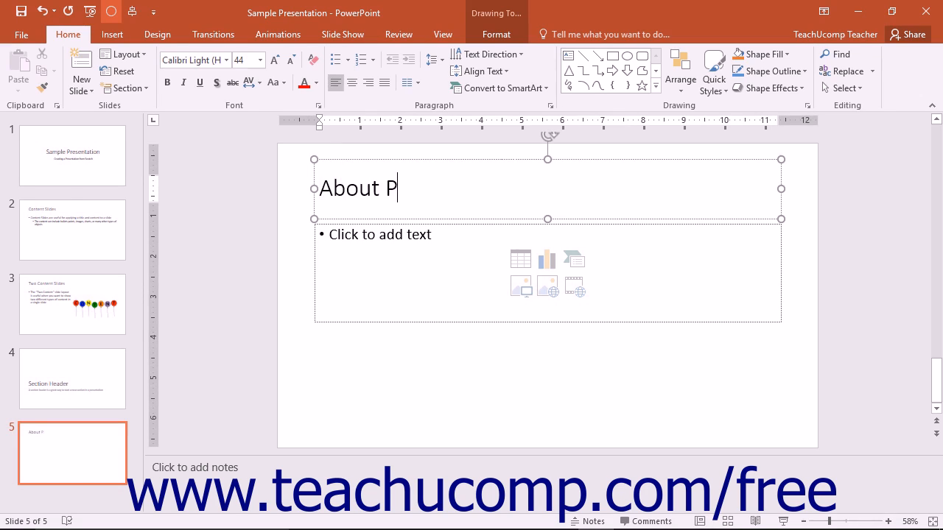
type("laceholders")
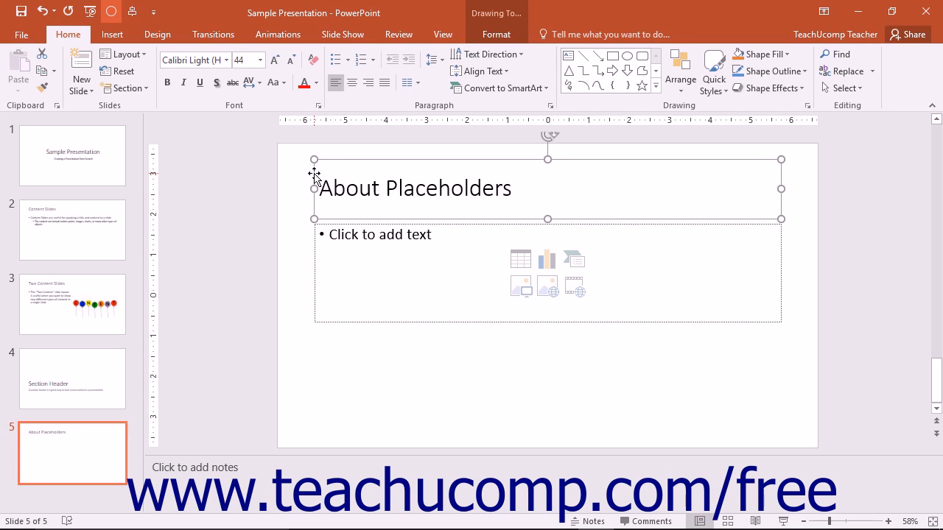
mouse_move(339, 181)
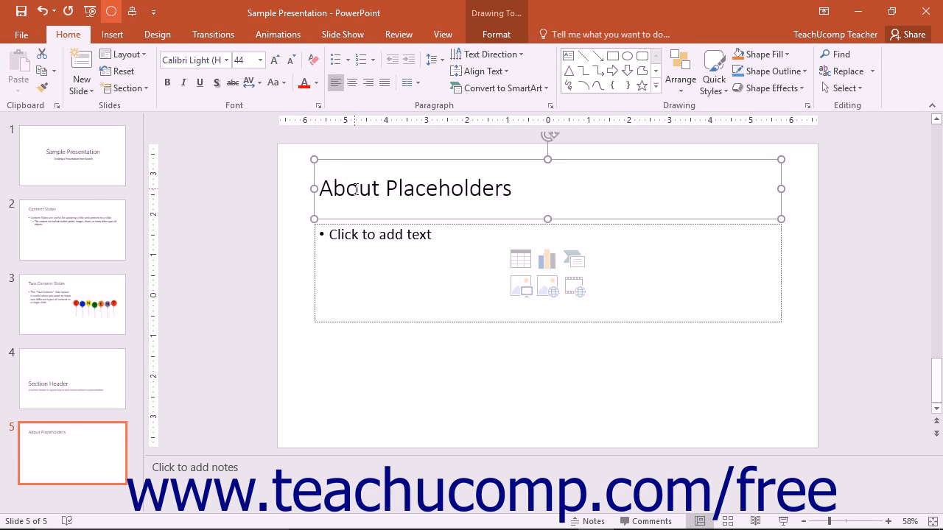
Step: Bold 'Placeholders' in the title and add the bullet 'Useful for Outline View'
left_click(354, 189)
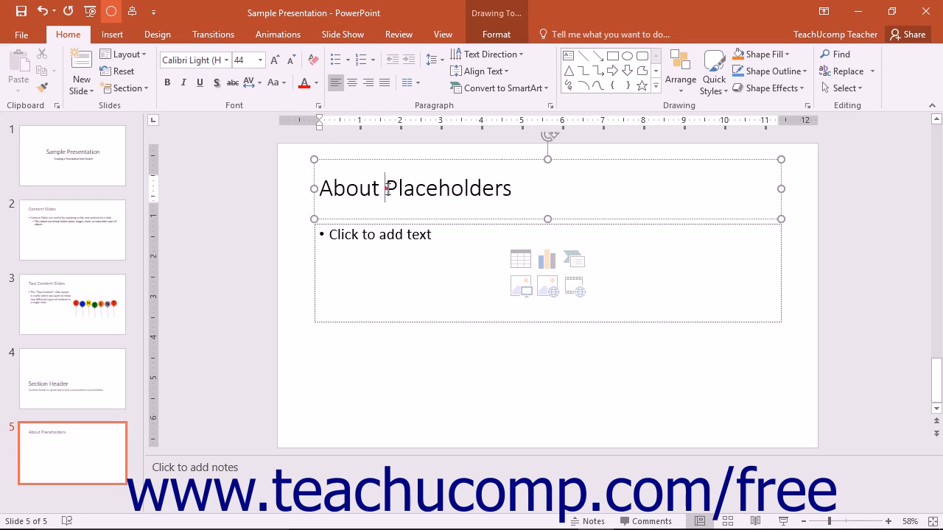
double_click(448, 188)
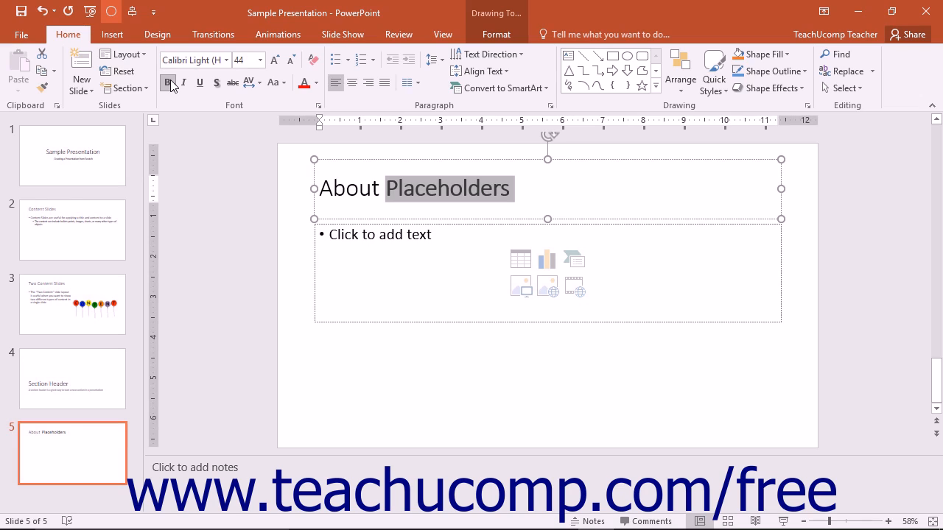
left_click(168, 83)
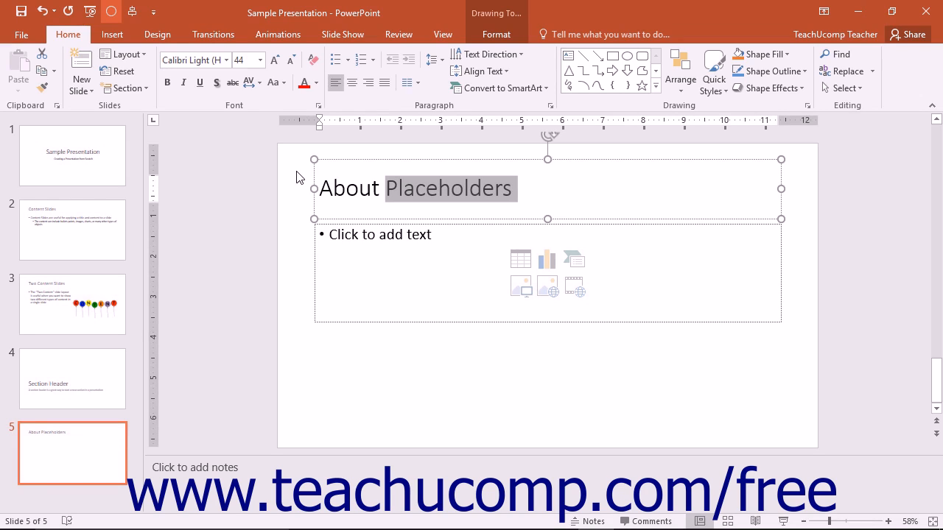
mouse_move(319, 236)
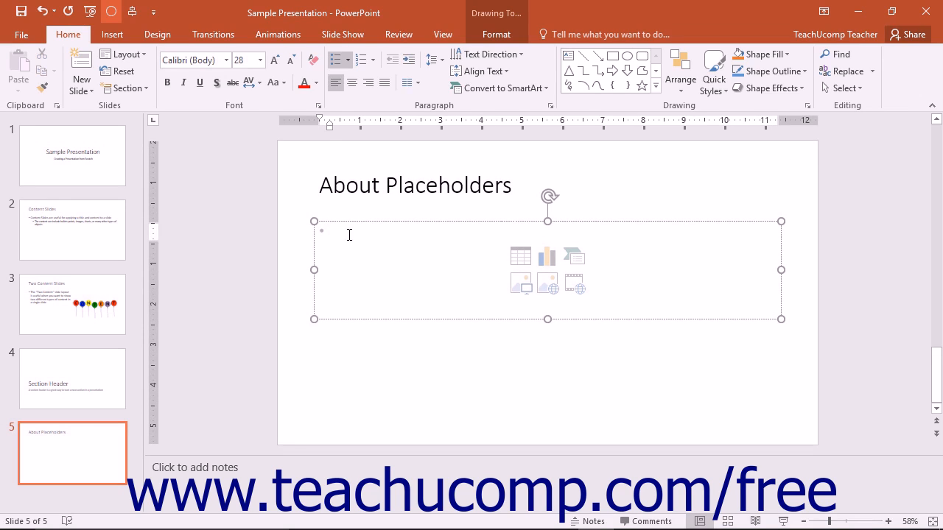
type("Useful for Outline View")
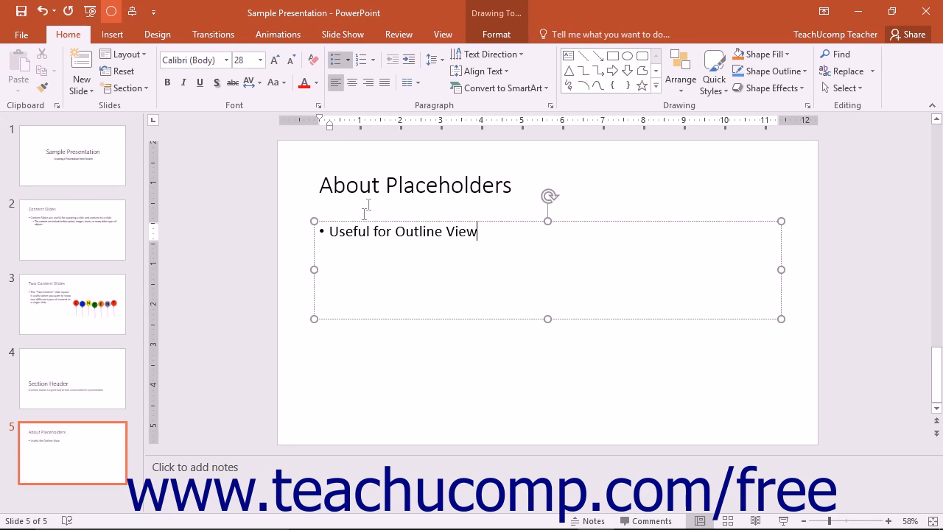
left_click(442, 34)
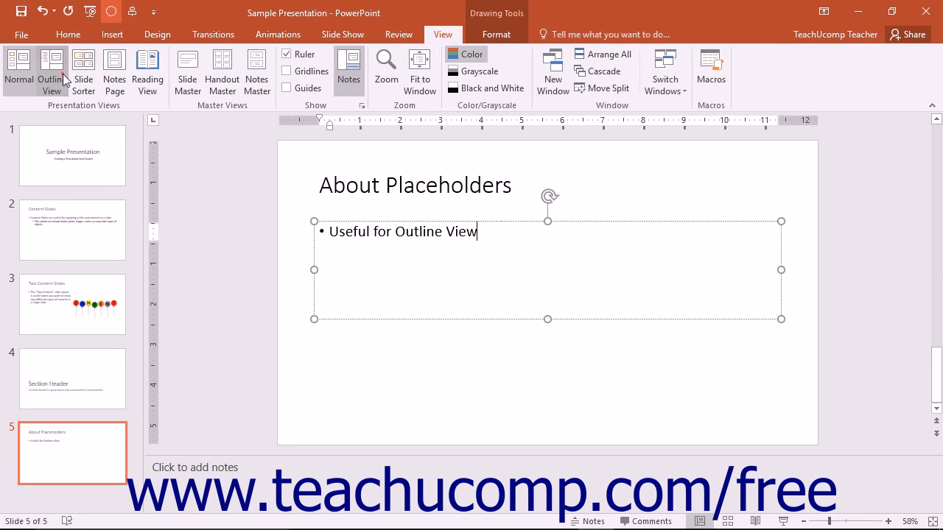
left_click(51, 71)
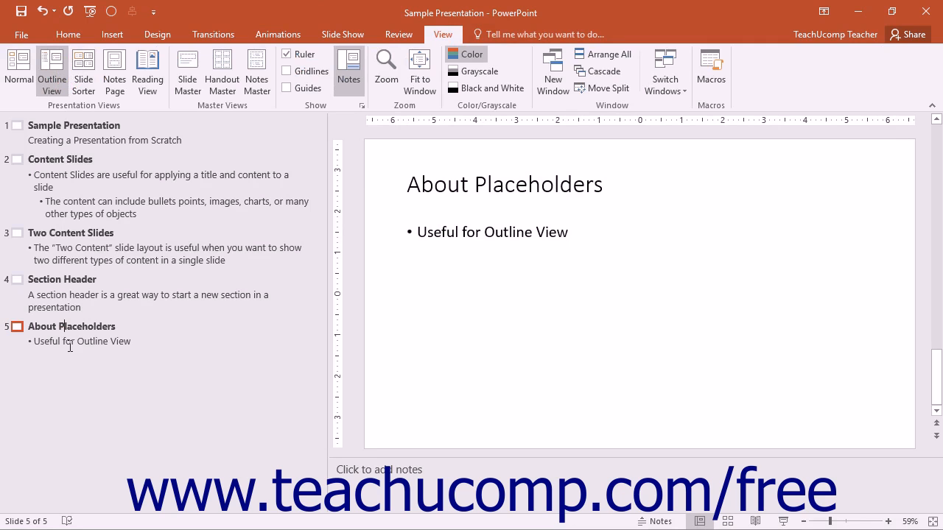
mouse_move(60, 109)
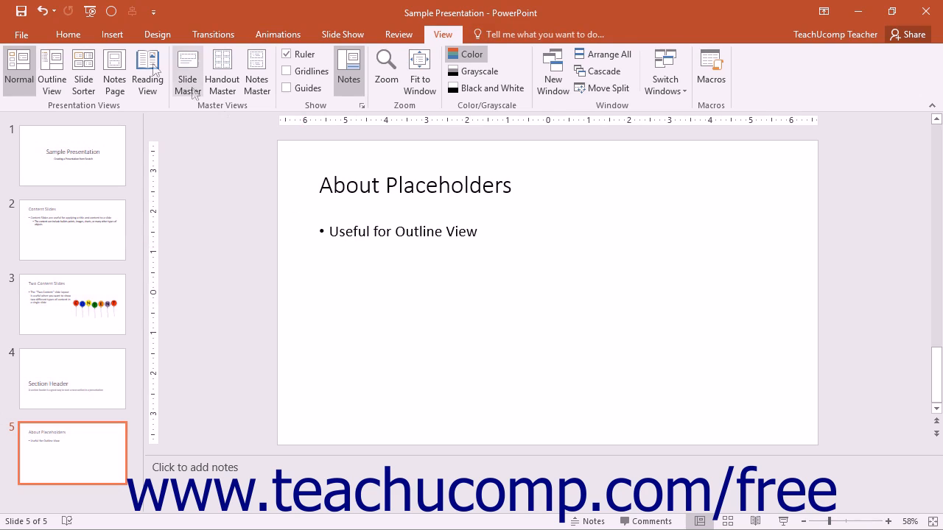
Step: Draw a text box reading 'Text Box' below the bullet, then deselect it
left_click(112, 34)
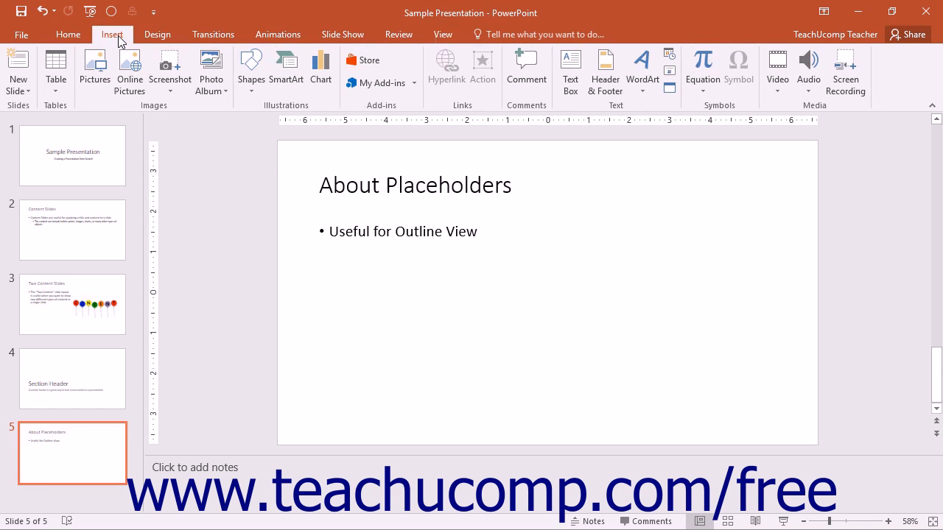
mouse_move(570, 70)
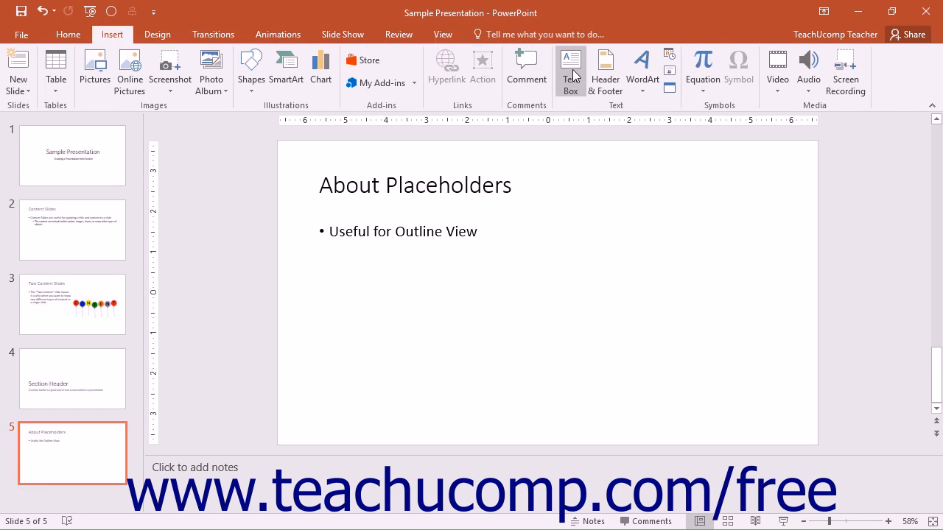
mouse_move(570, 70)
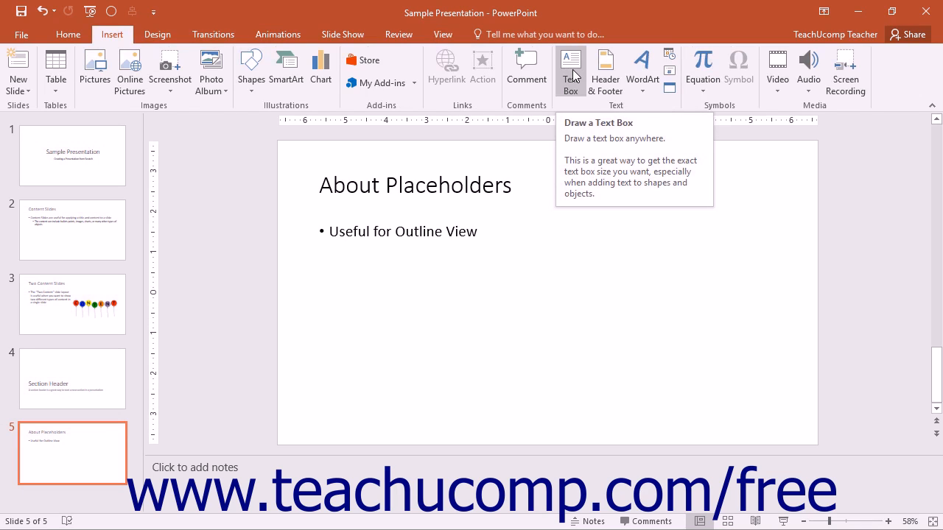
left_click(570, 66)
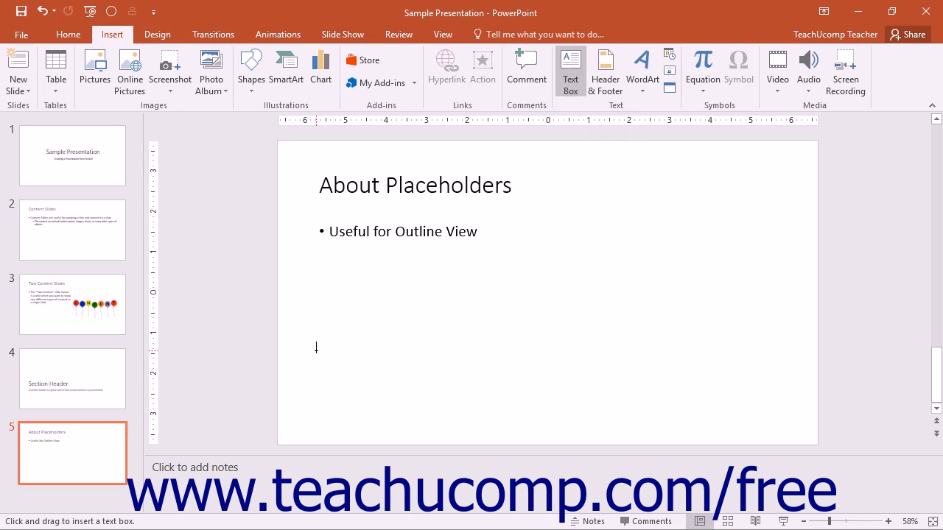
left_click_drag(316, 344, 405, 398)
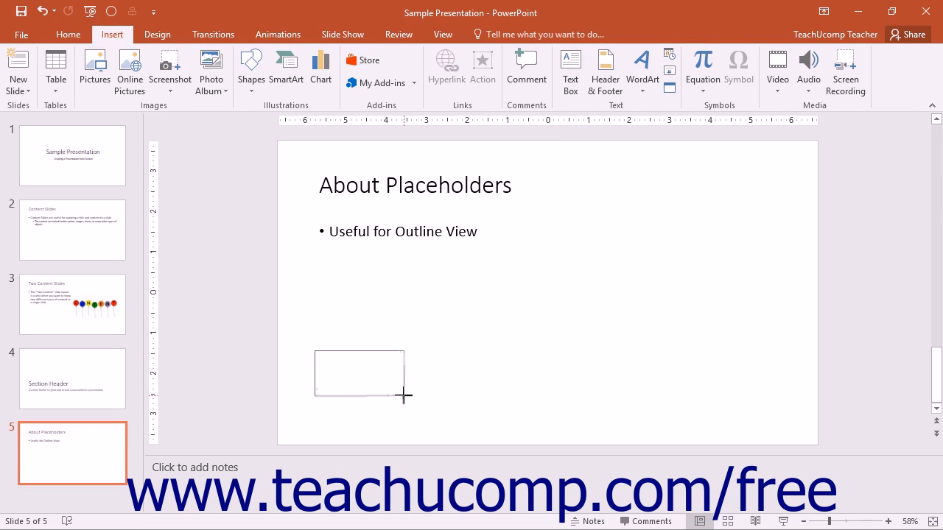
left_click_drag(313, 350, 404, 395)
type("Text Box")
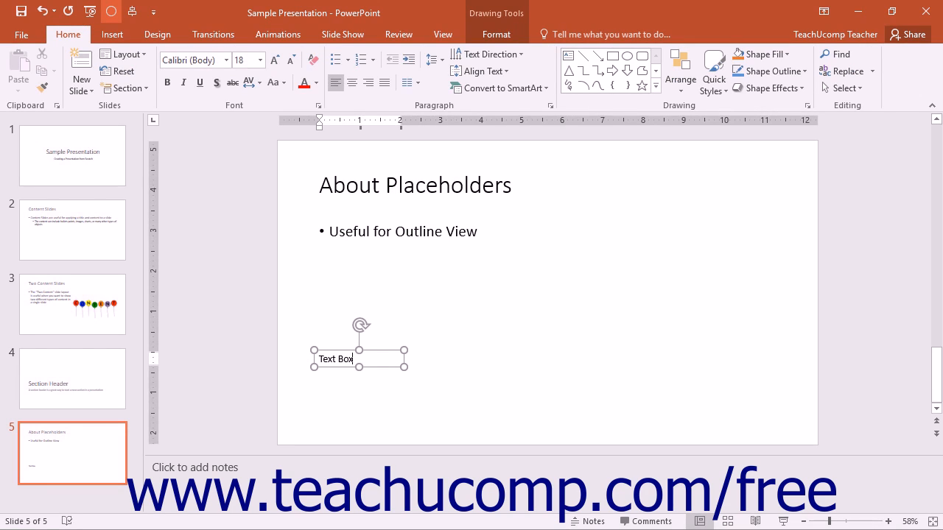
mouse_move(498, 405)
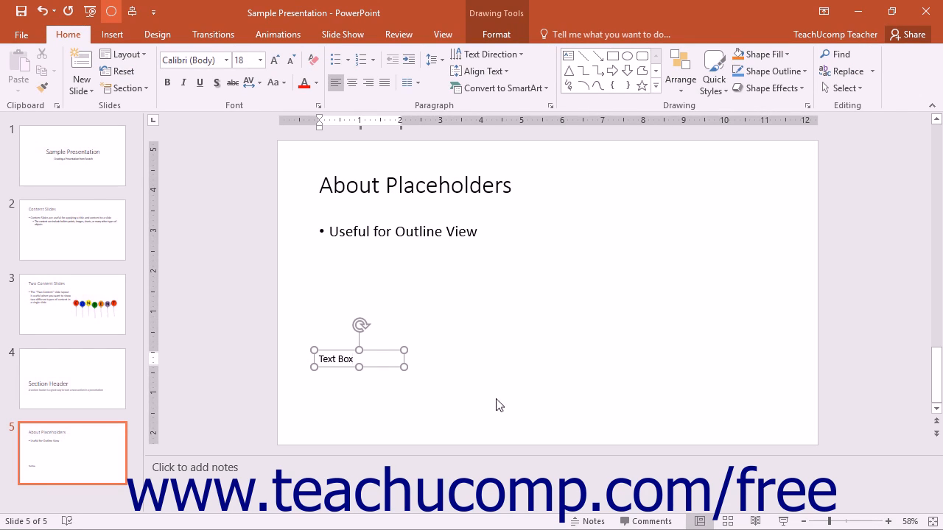
left_click(497, 403)
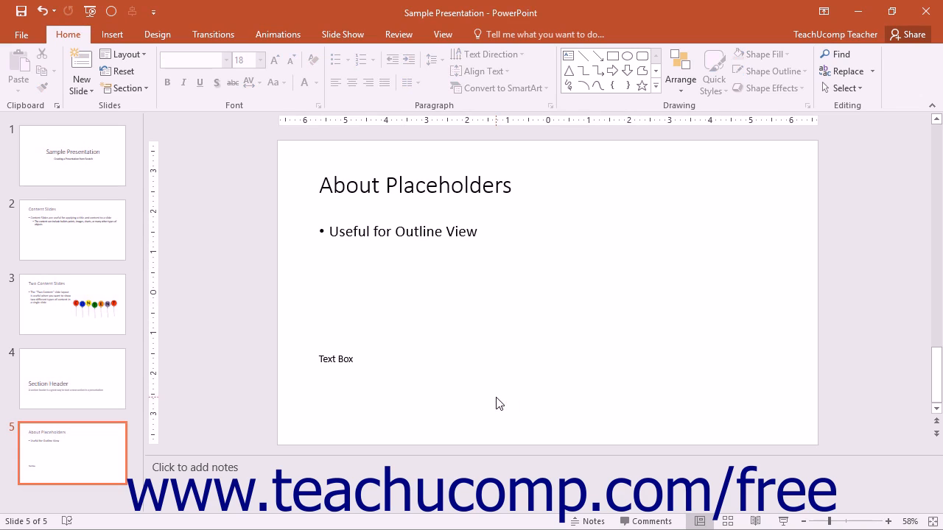
mouse_move(491, 403)
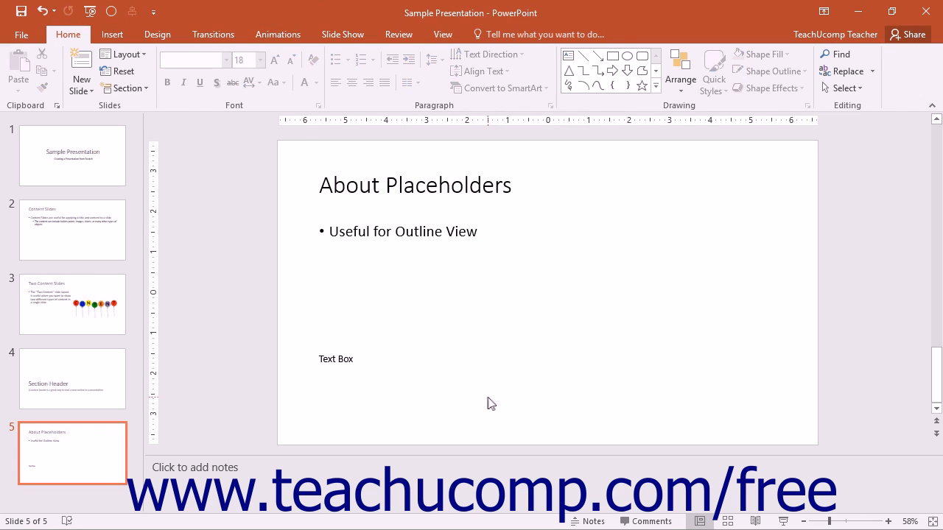
mouse_move(486, 388)
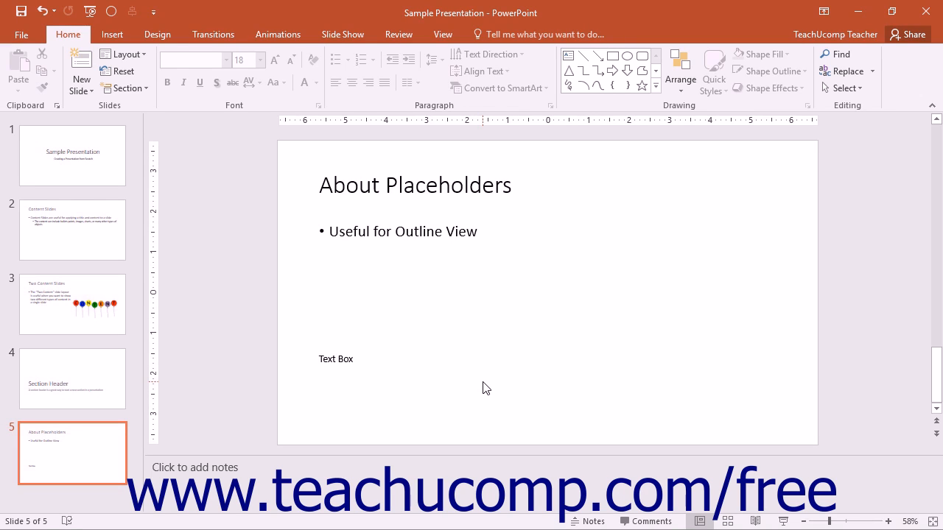
mouse_move(438, 353)
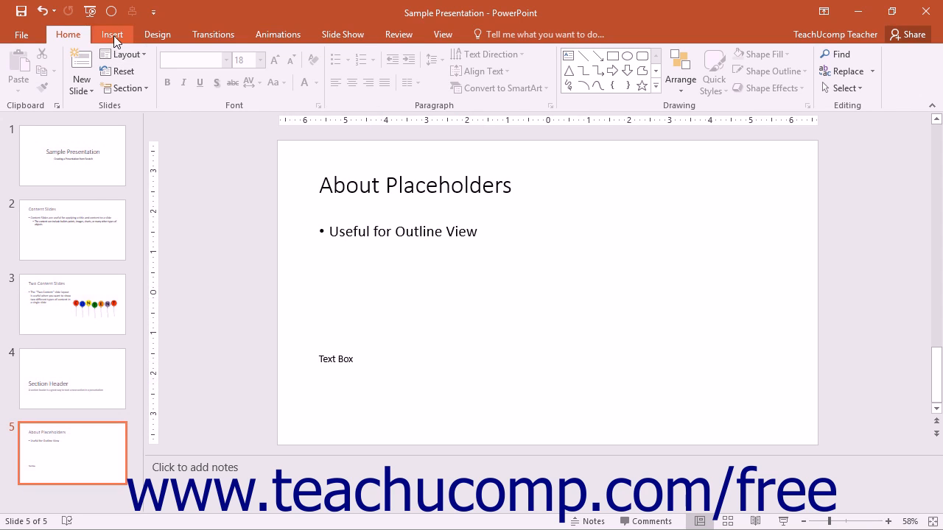
Step: Draw an oval right of the 'Text Box' text and start typing 'Circ' inside
left_click(112, 34)
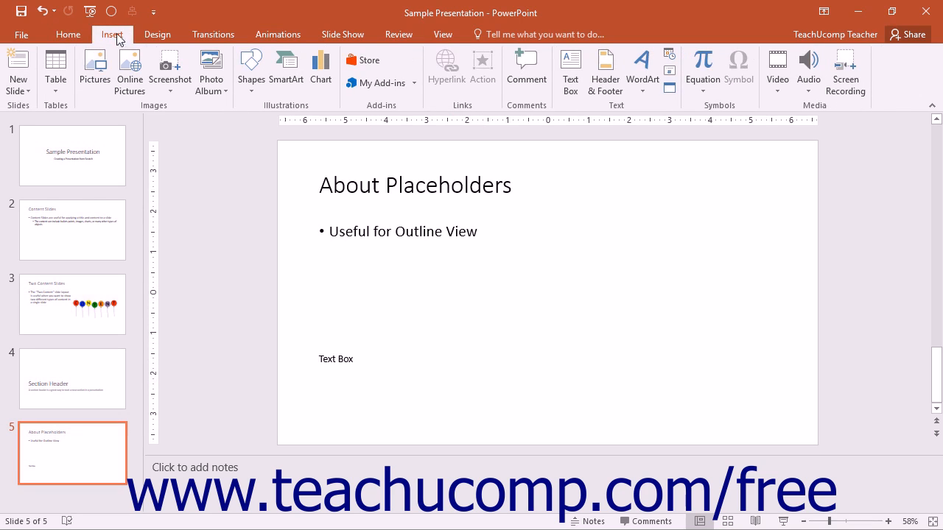
mouse_move(251, 72)
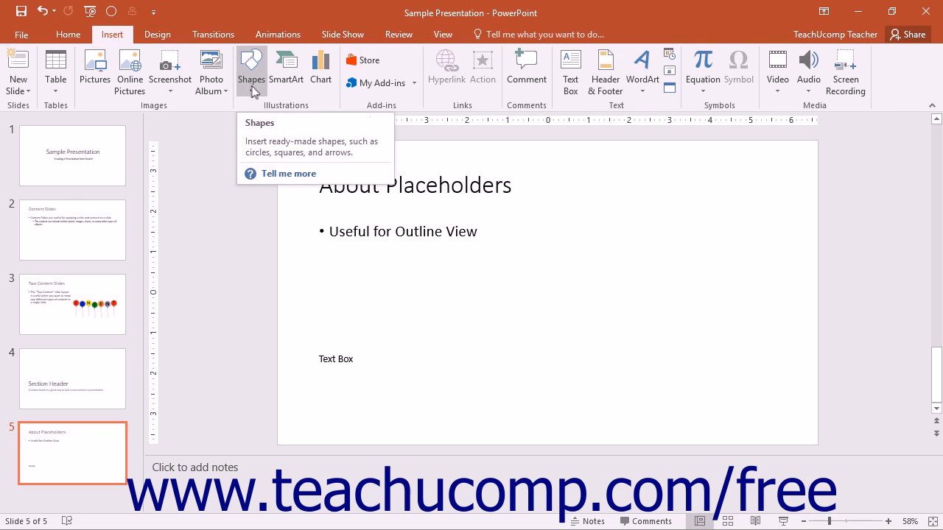
left_click(252, 70)
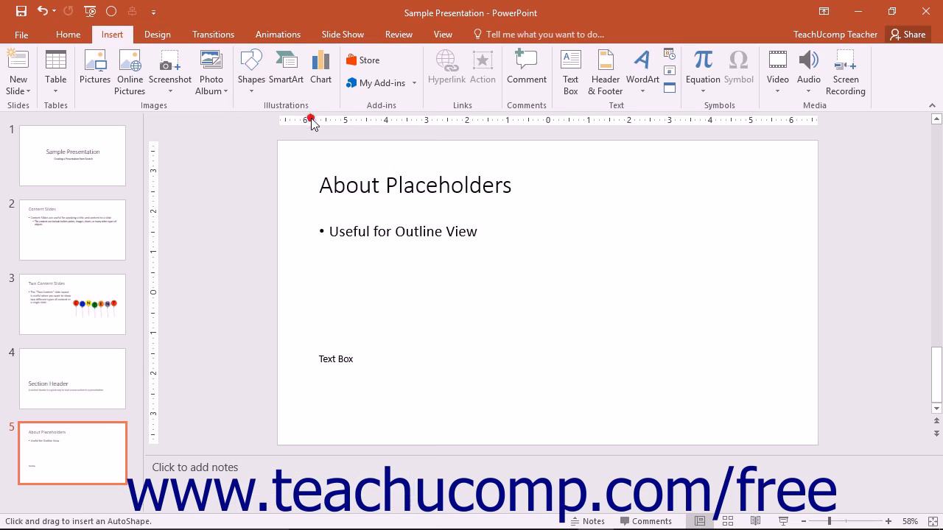
mouse_move(443, 354)
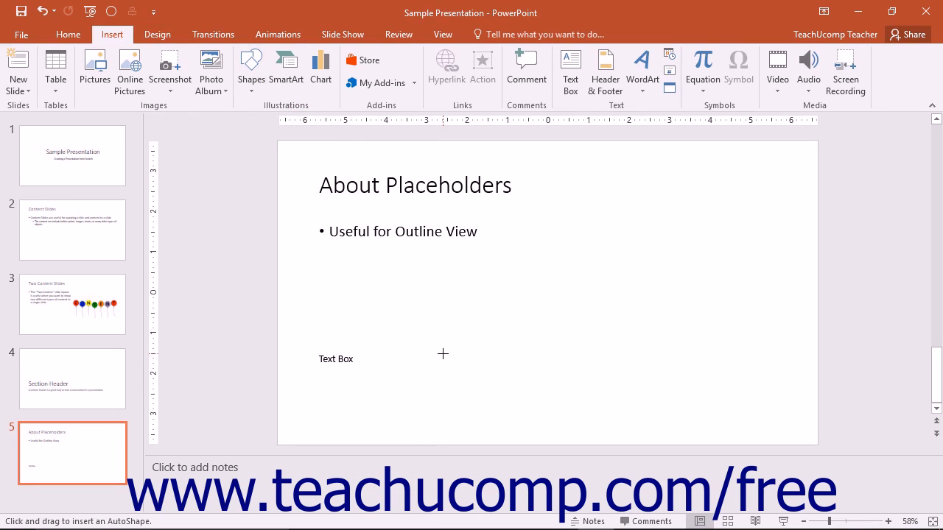
left_click_drag(443, 353, 521, 417)
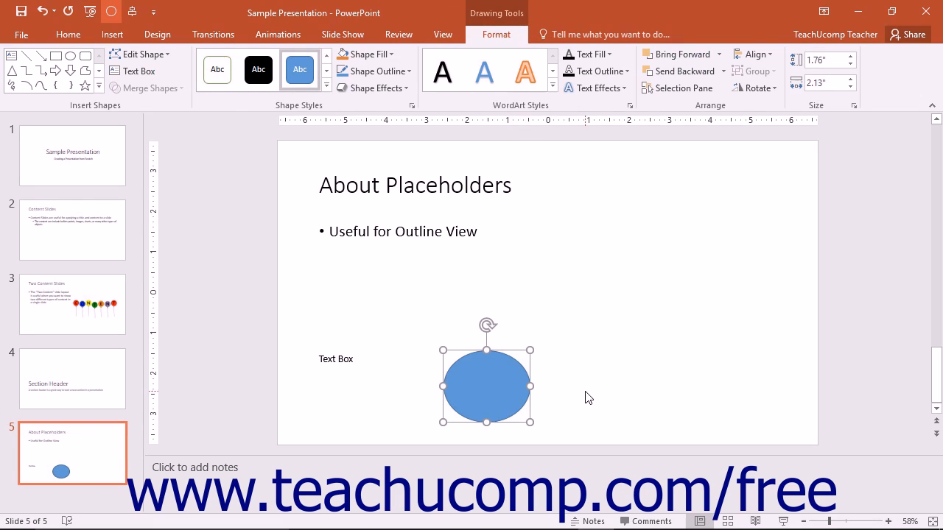
type("Circ")
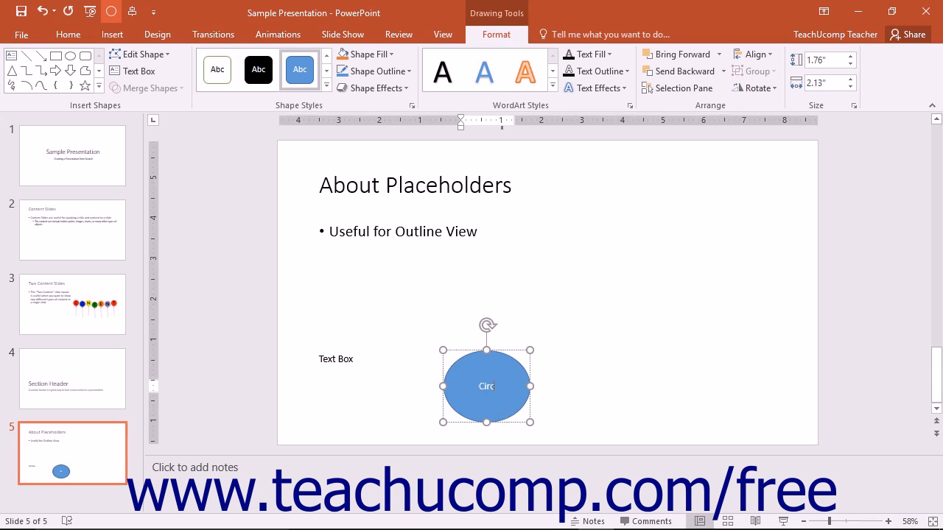